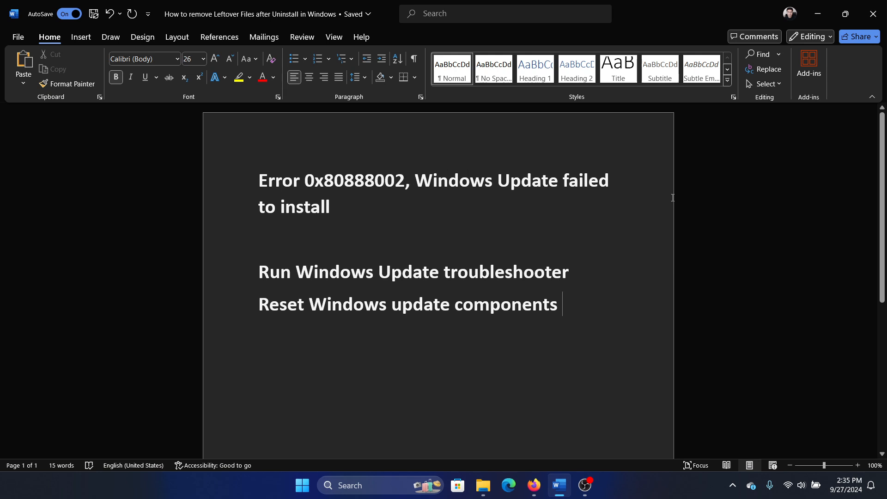
mouse_move(237, 218)
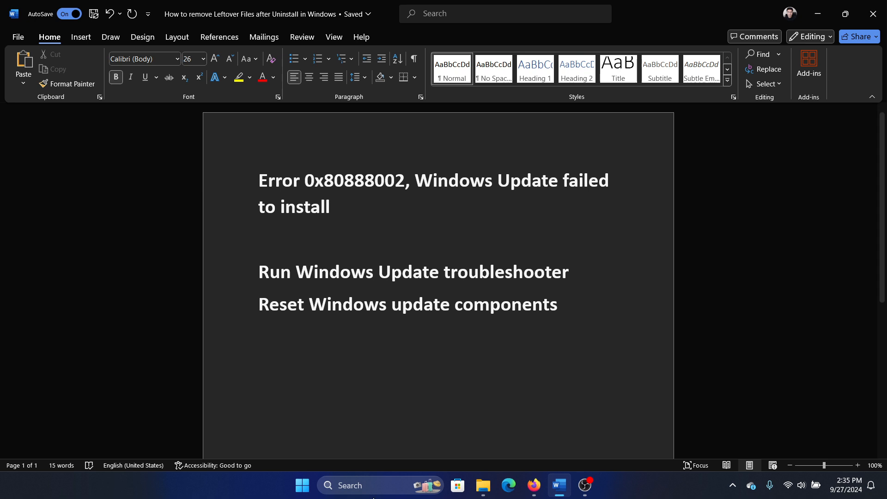
Step: Run the Windows Update troubleshooter from System > Troubleshoot > Other troubleshooters
right_click(301, 485)
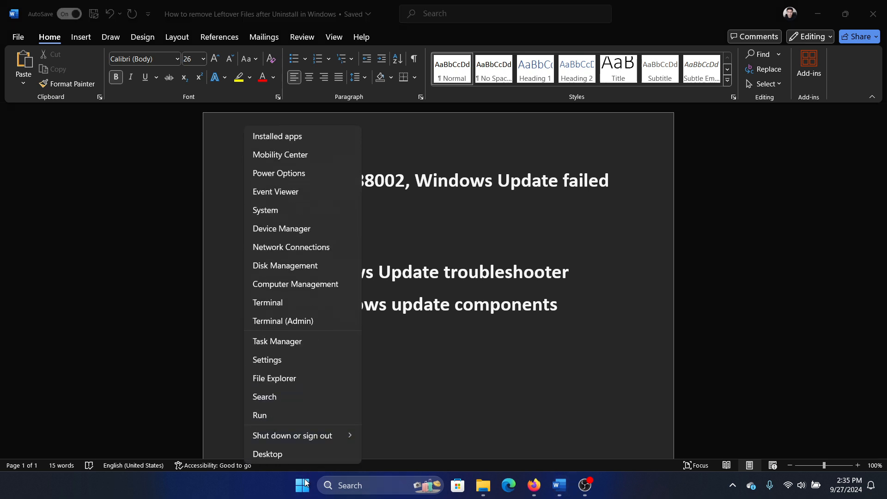
left_click(266, 359)
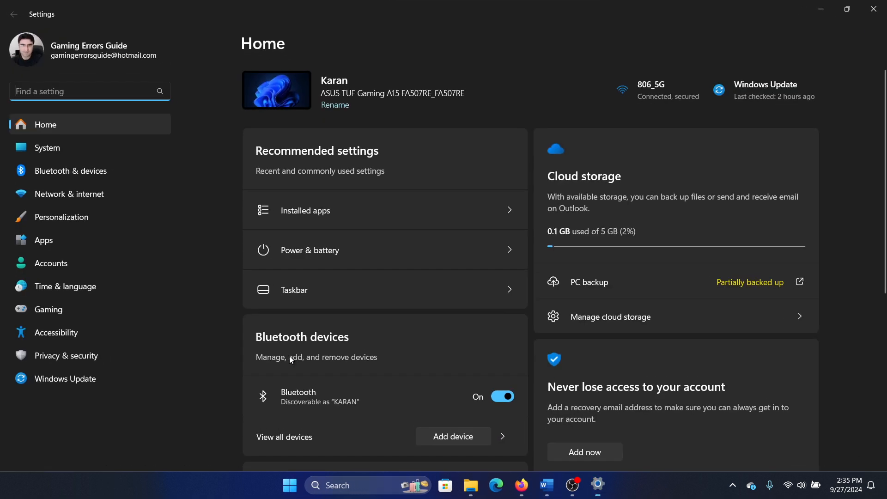
left_click(47, 148)
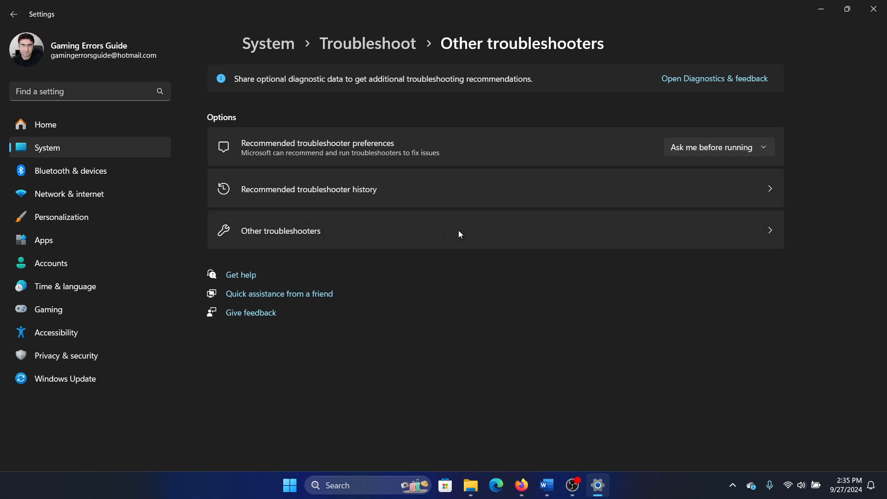
left_click(280, 231)
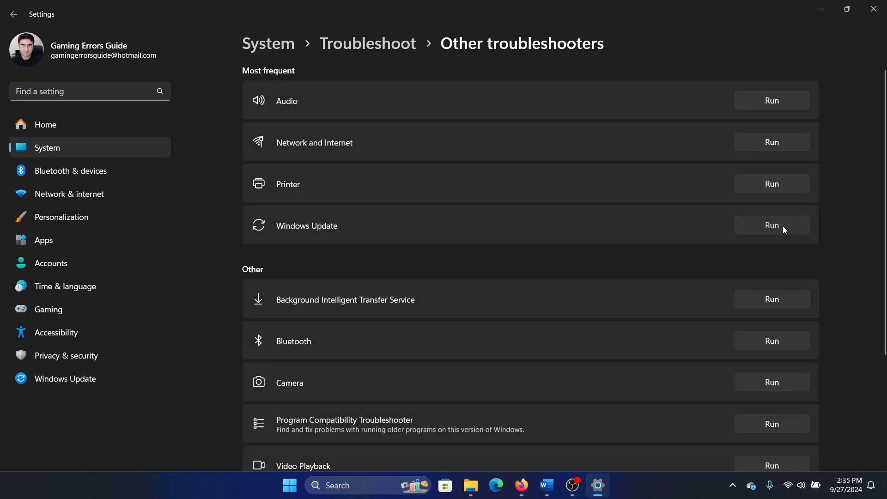
left_click(770, 226)
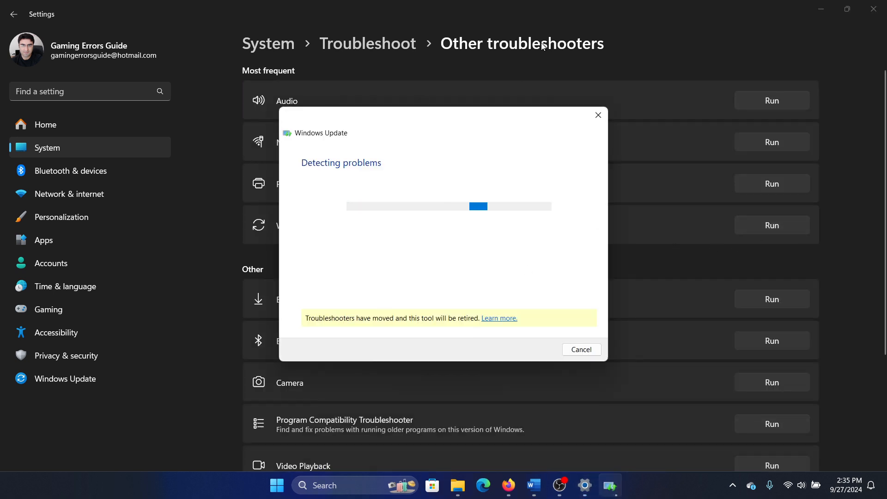
Step: Dismiss the Windows Update troubleshooter and close the Settings window
left_click(581, 349)
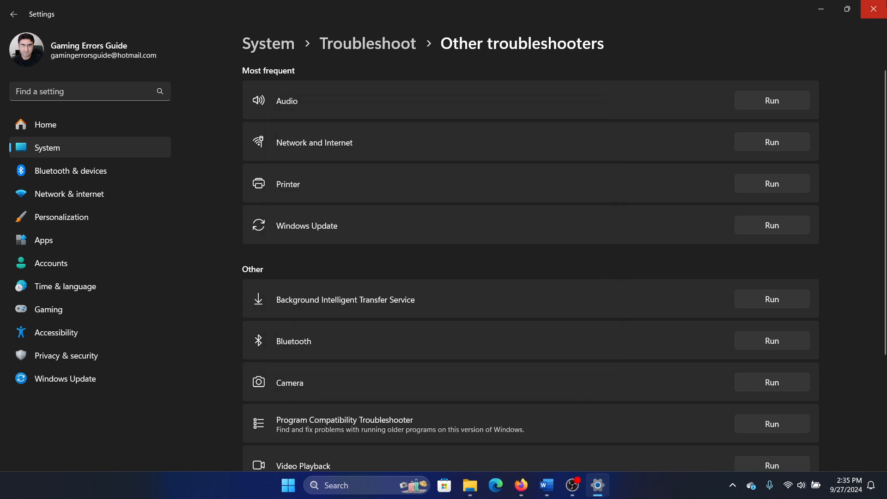
left_click(558, 485)
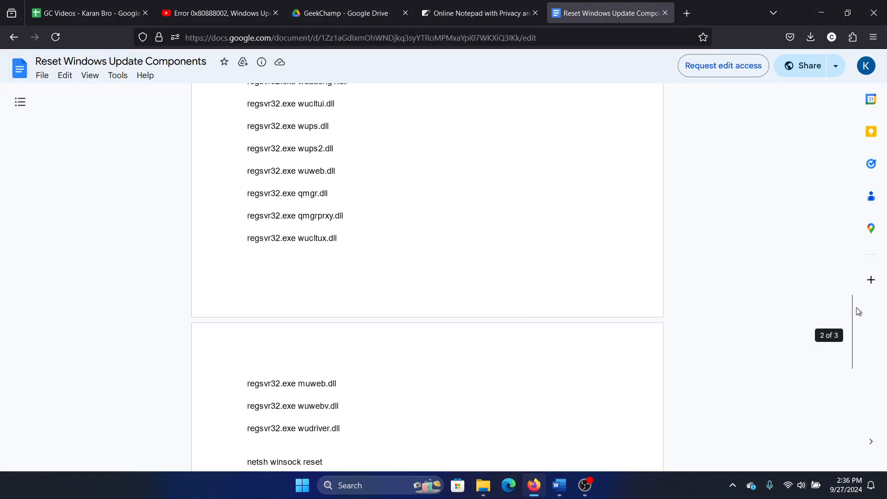
Step: Copy the reset script, search 'command Prompt', and scroll to the final net start commands
scroll("up", 3)
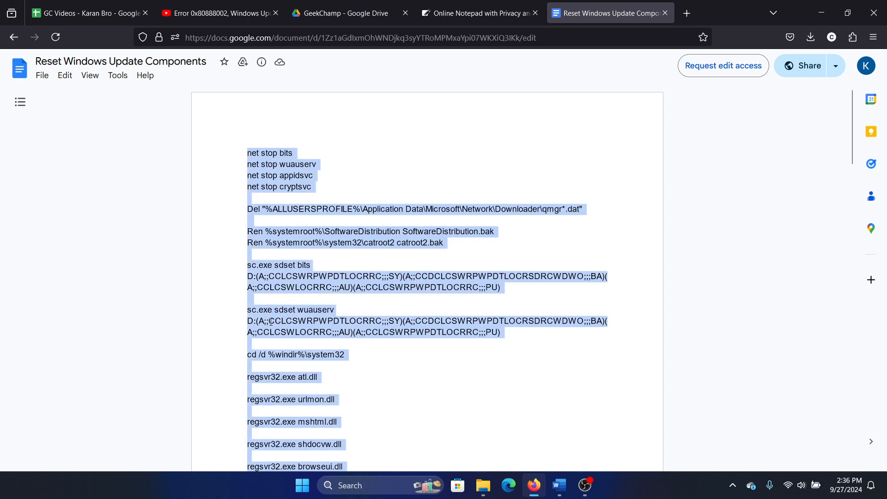
type("command Prompt")
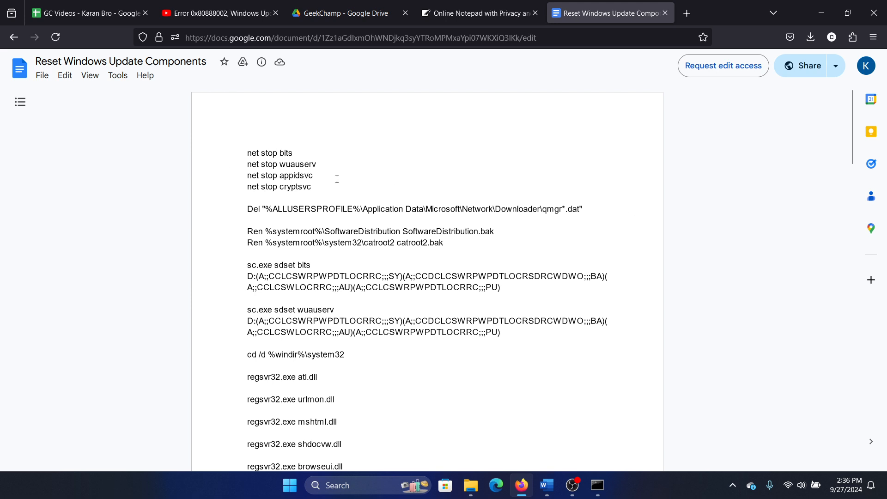
mouse_move(245, 211)
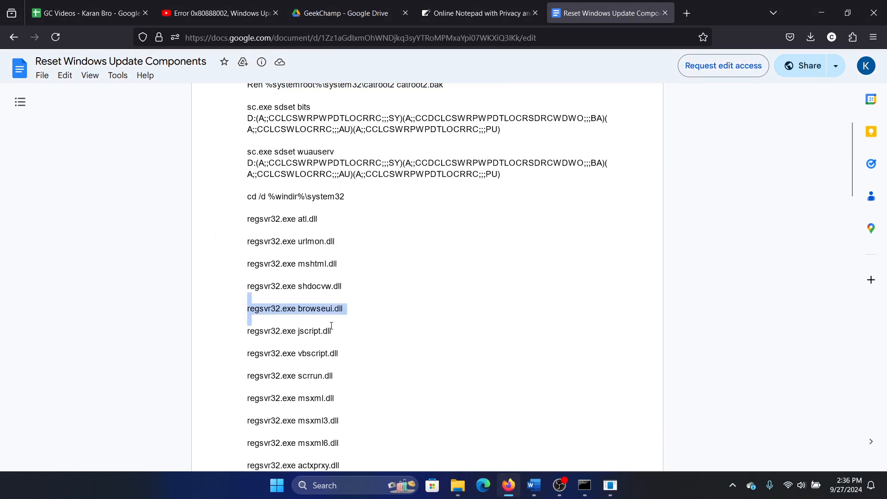
scroll("down", 3)
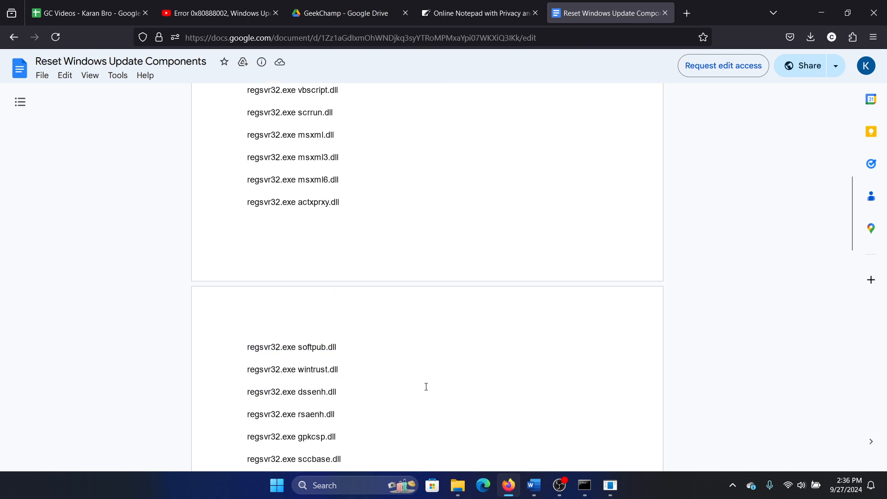
scroll("down", 3)
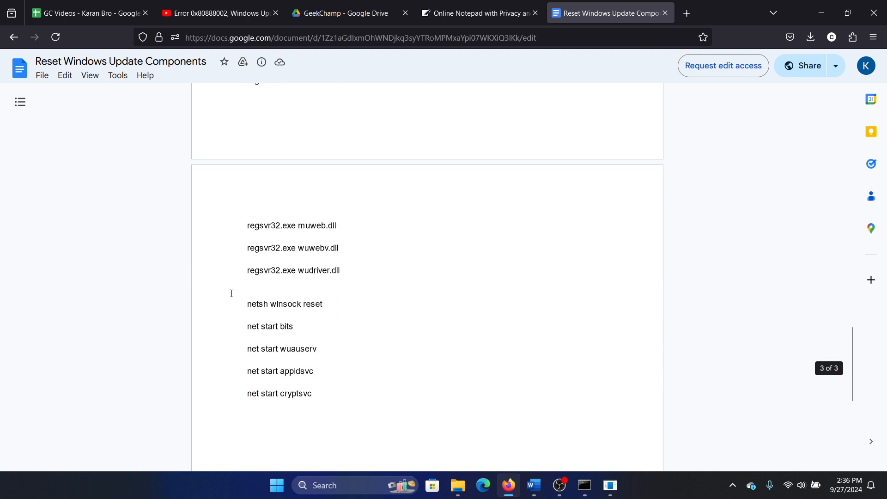